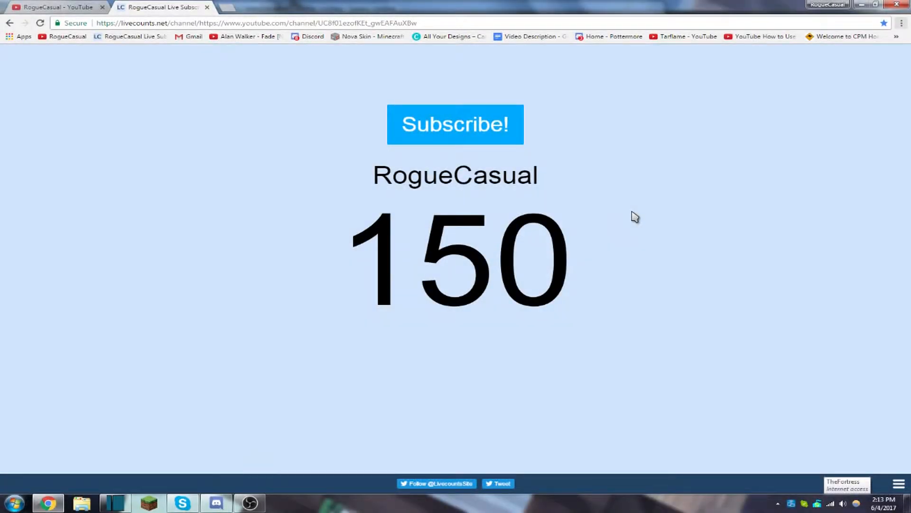
pyautogui.moveTo(699, 249)
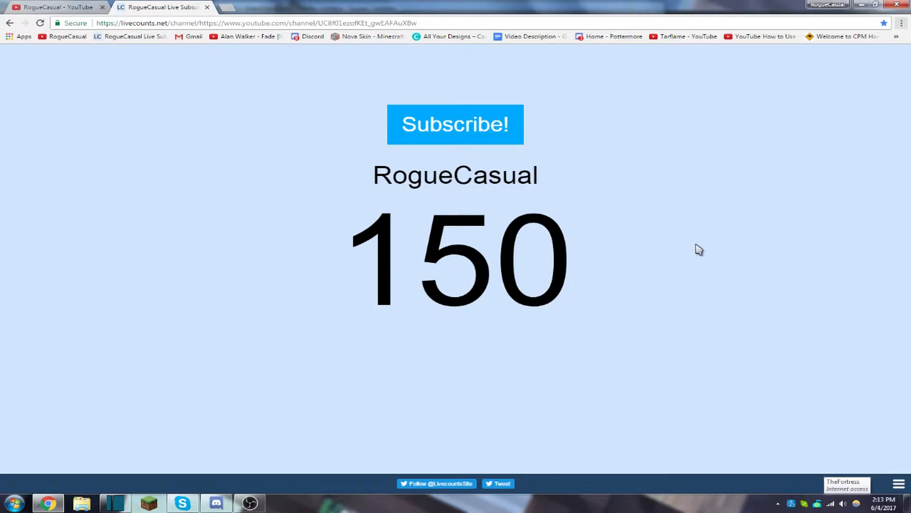
pyautogui.moveTo(453, 364)
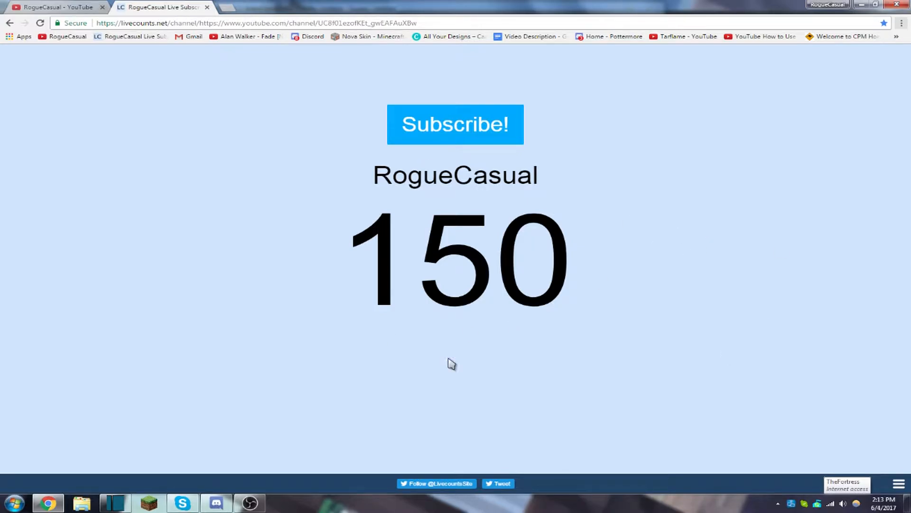
# - Open OBS Studio settings on the Stream page with YouTube / YouTube Gaming as the service
pyautogui.click(249, 502)
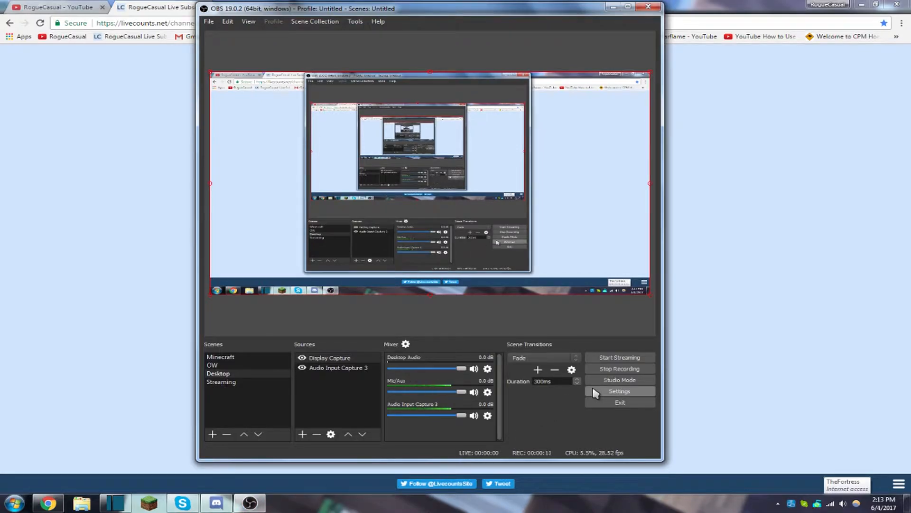
pyautogui.click(619, 391)
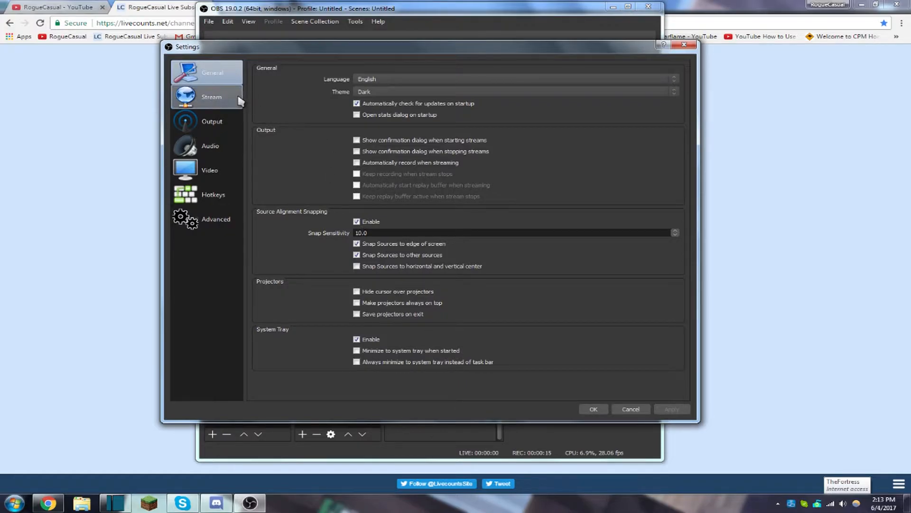
pyautogui.click(212, 96)
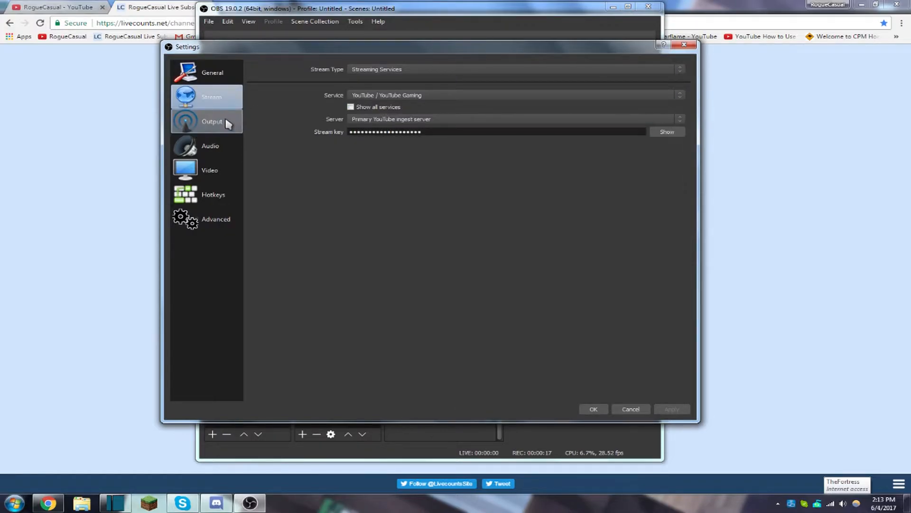
# - Review the 2500 bitrate output settings, then view the 1280x720, 60 fps video settings
pyautogui.click(211, 121)
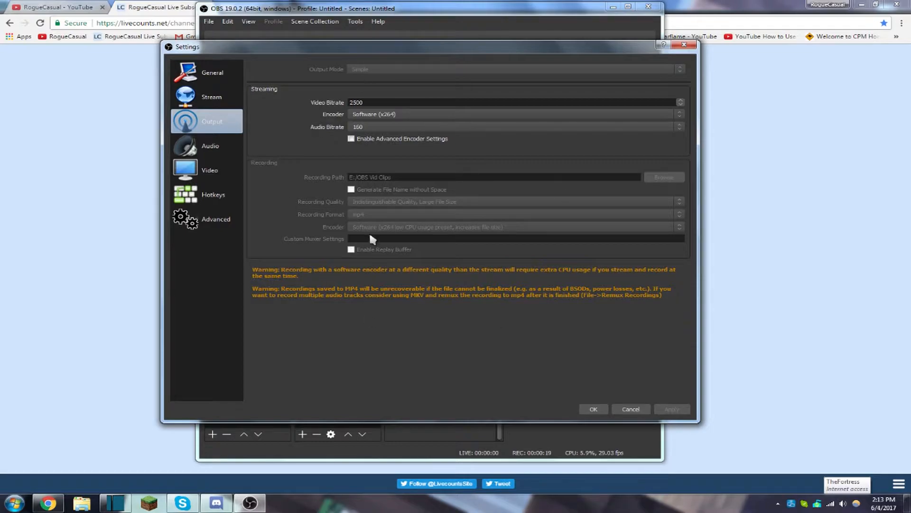
pyautogui.moveTo(479, 166)
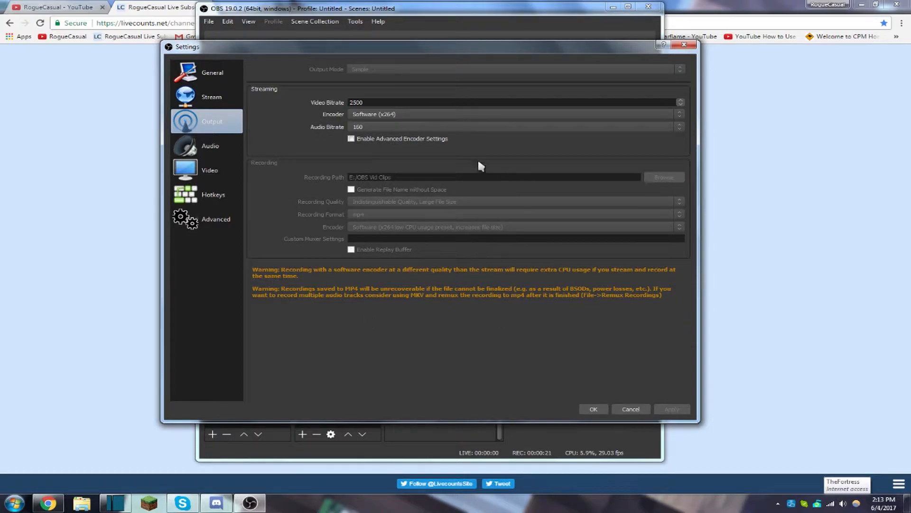
pyautogui.moveTo(379, 226)
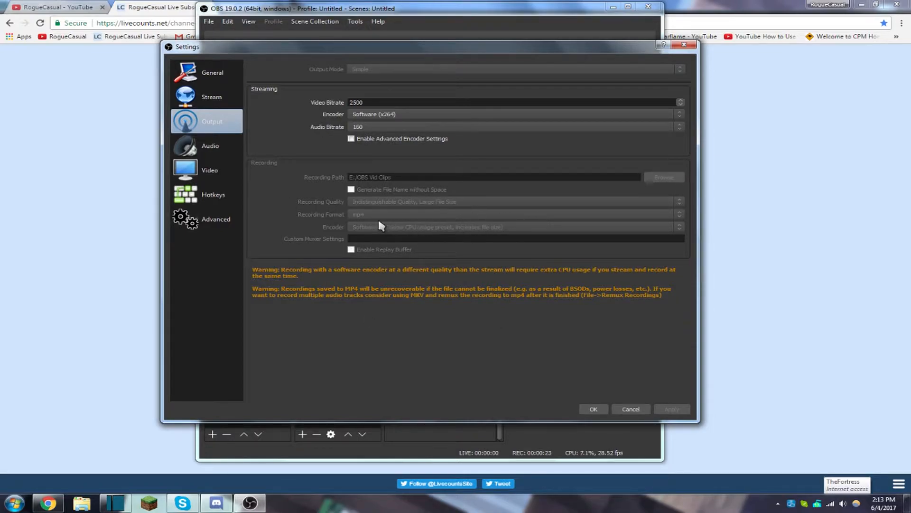
pyautogui.moveTo(446, 229)
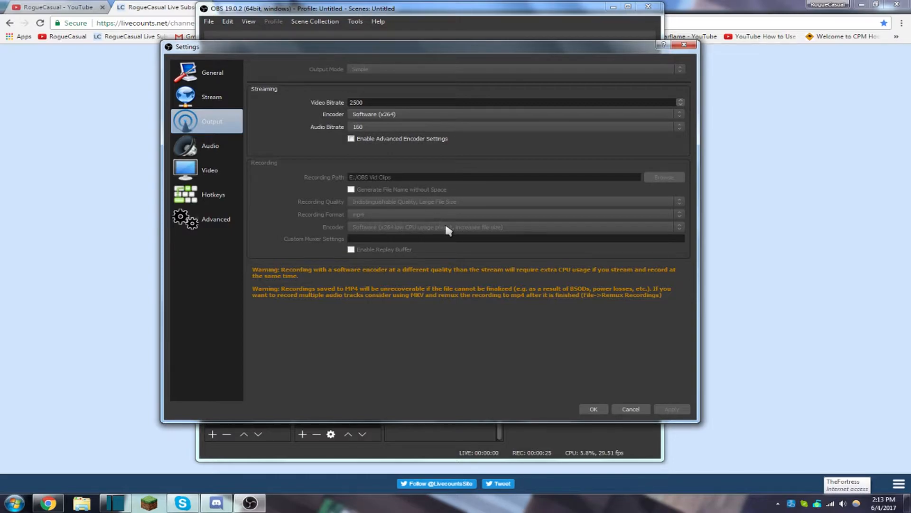
pyautogui.moveTo(476, 235)
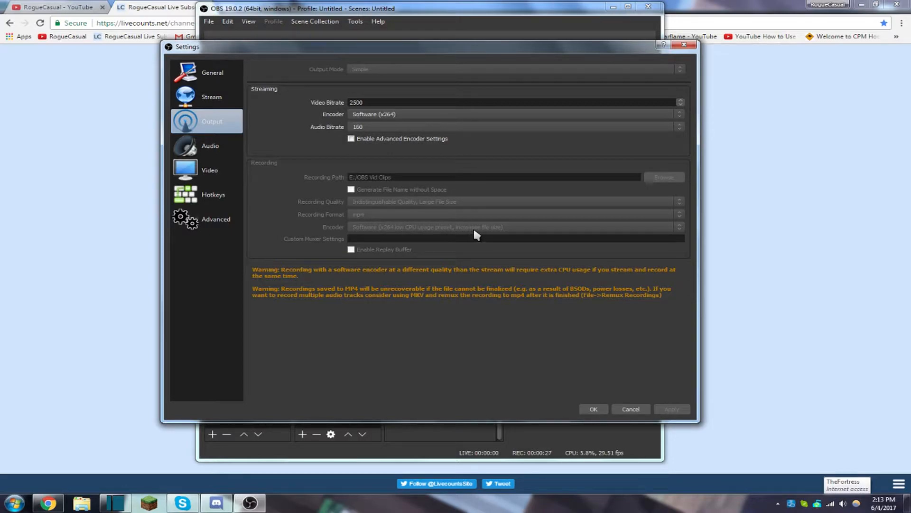
pyautogui.moveTo(202, 157)
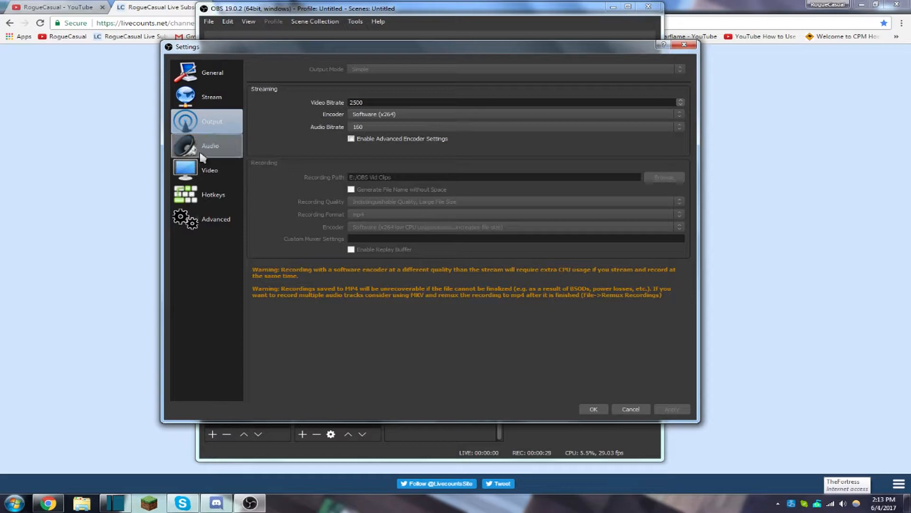
pyautogui.click(210, 170)
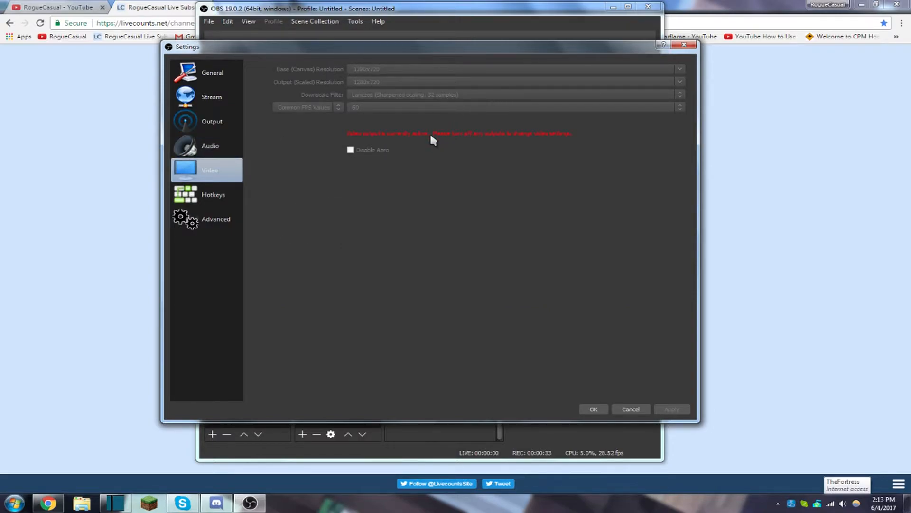
pyautogui.moveTo(345, 128)
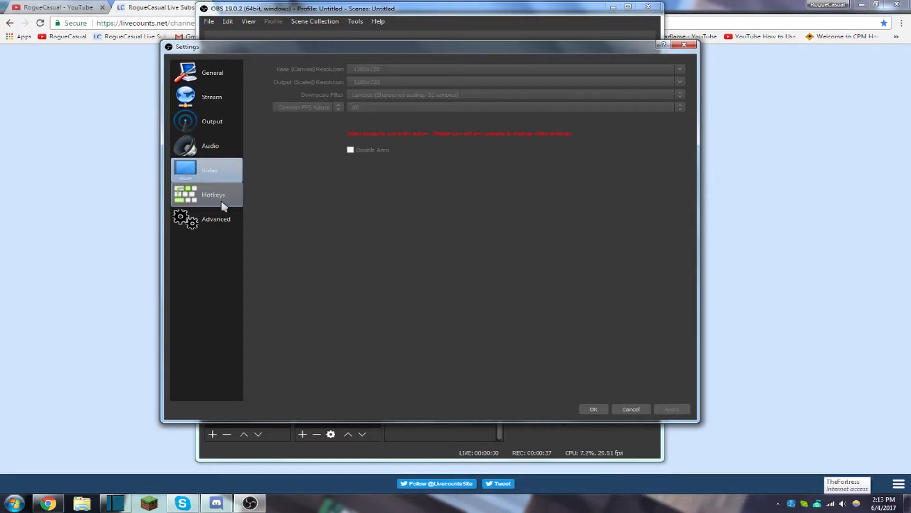
# - Keep Advanced process priority at Above Normal and return to the General settings page
pyautogui.click(215, 218)
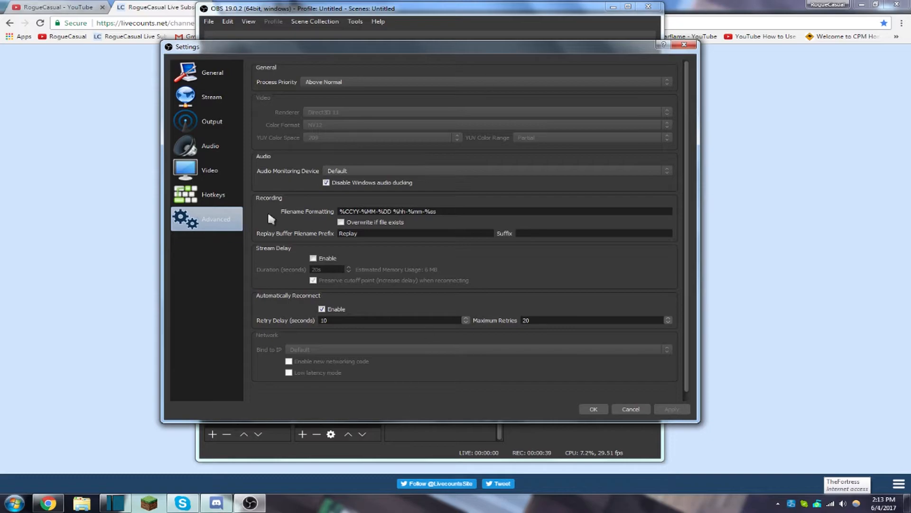
pyautogui.moveTo(232, 143)
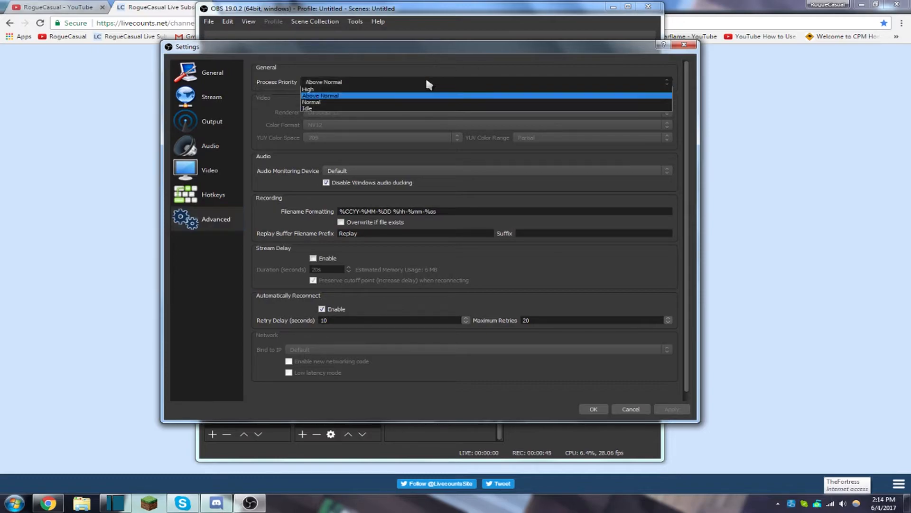
pyautogui.click(319, 95)
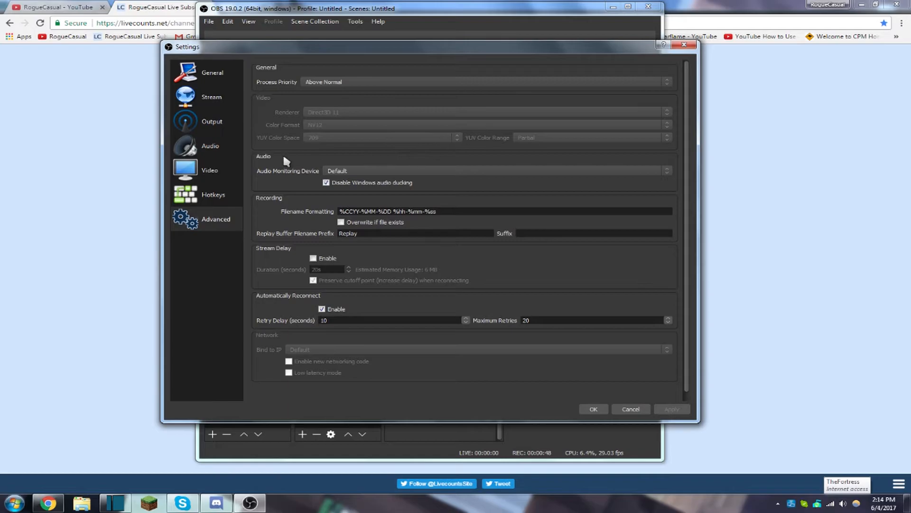
pyautogui.click(212, 73)
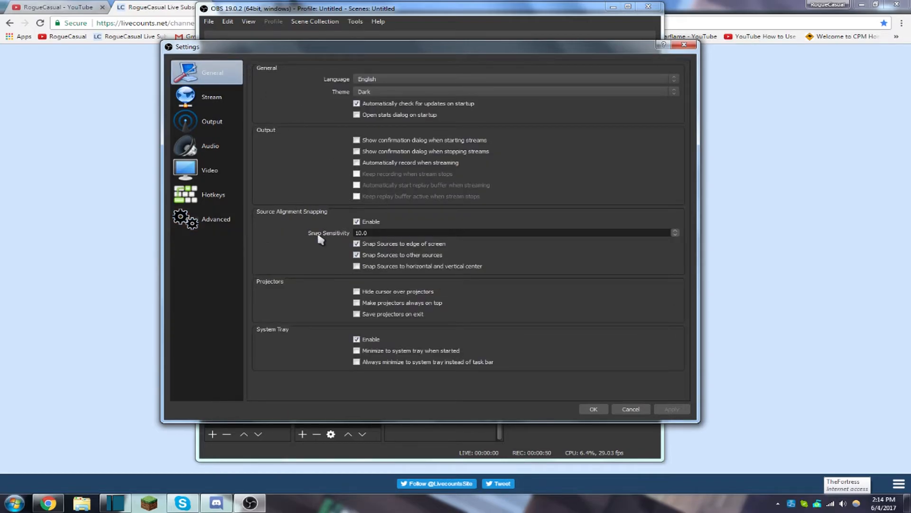
# - Close the OBS settings window with OK to return to the main window
pyautogui.click(631, 409)
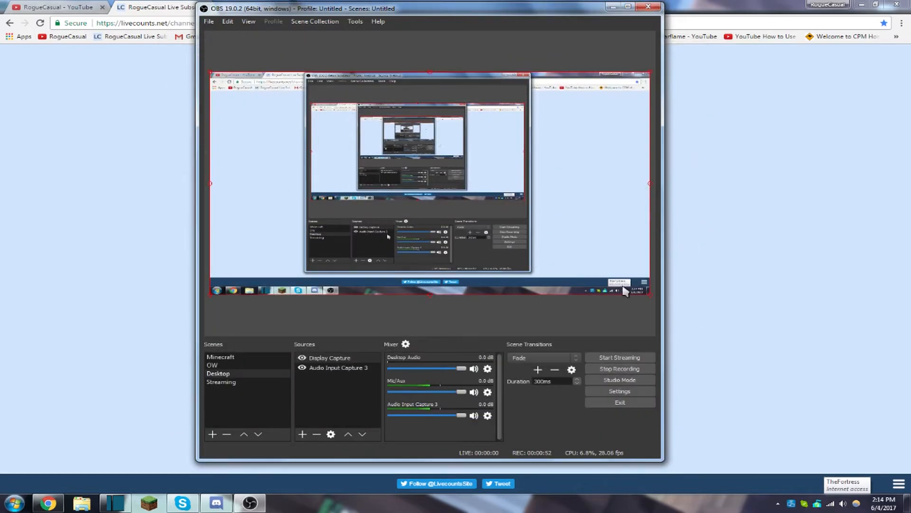
pyautogui.moveTo(687, 316)
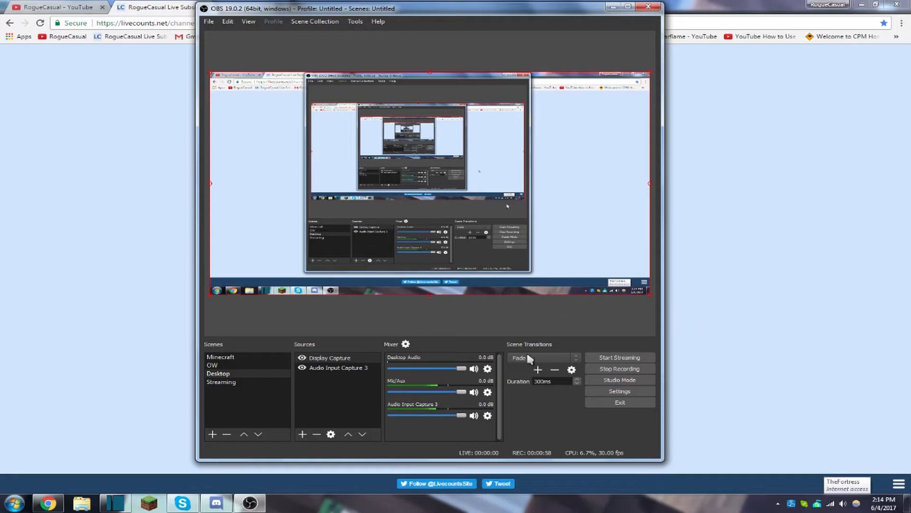
pyautogui.moveTo(741, 115)
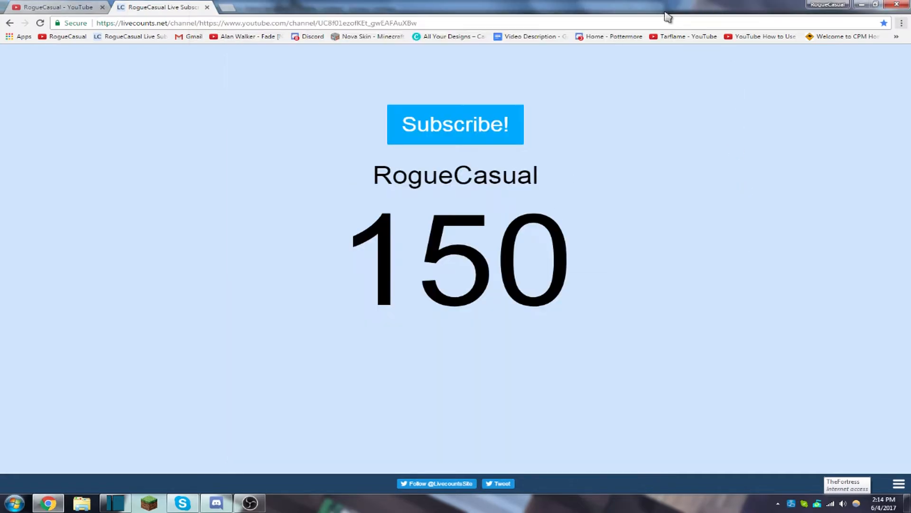
pyautogui.write('obsproject.com')
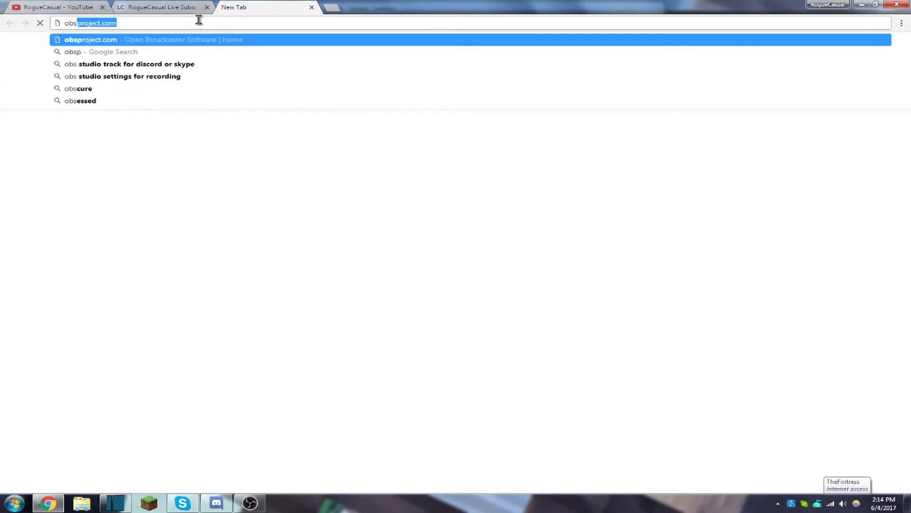
pyautogui.press('Enter')
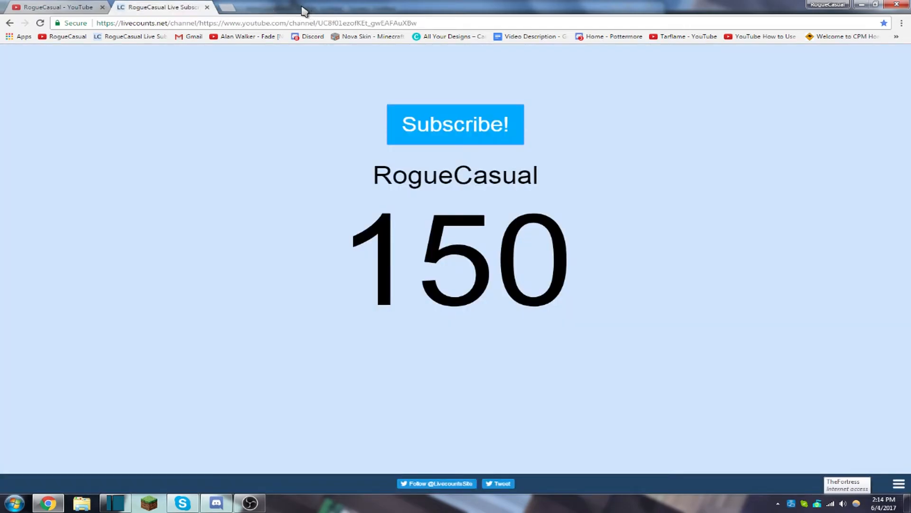
pyautogui.moveTo(204, 5)
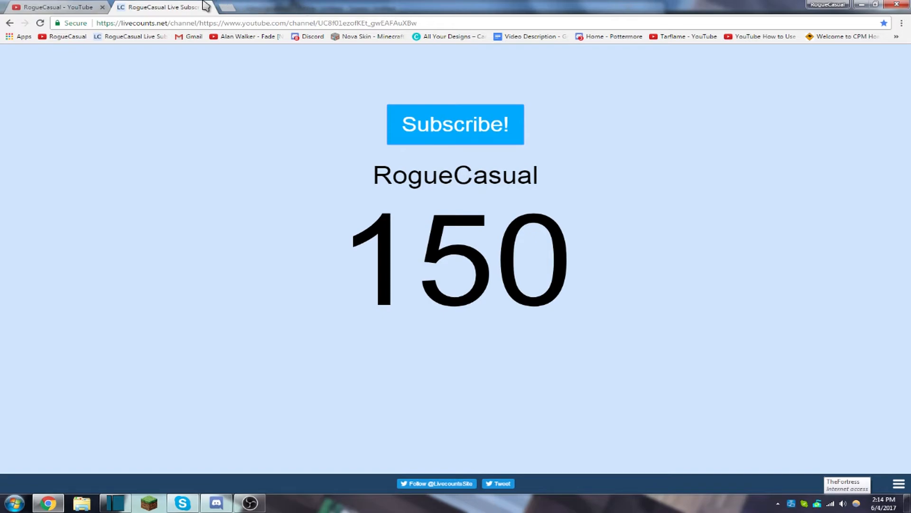
pyautogui.moveTo(578, 173)
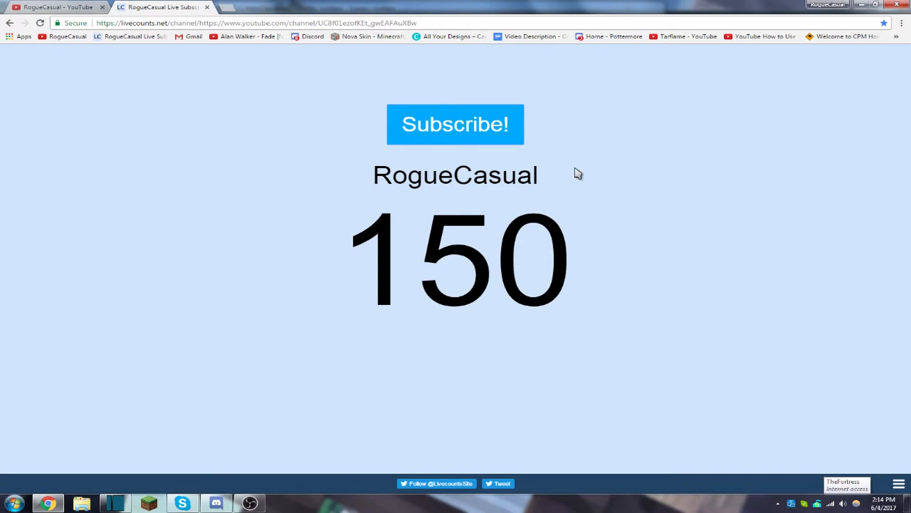